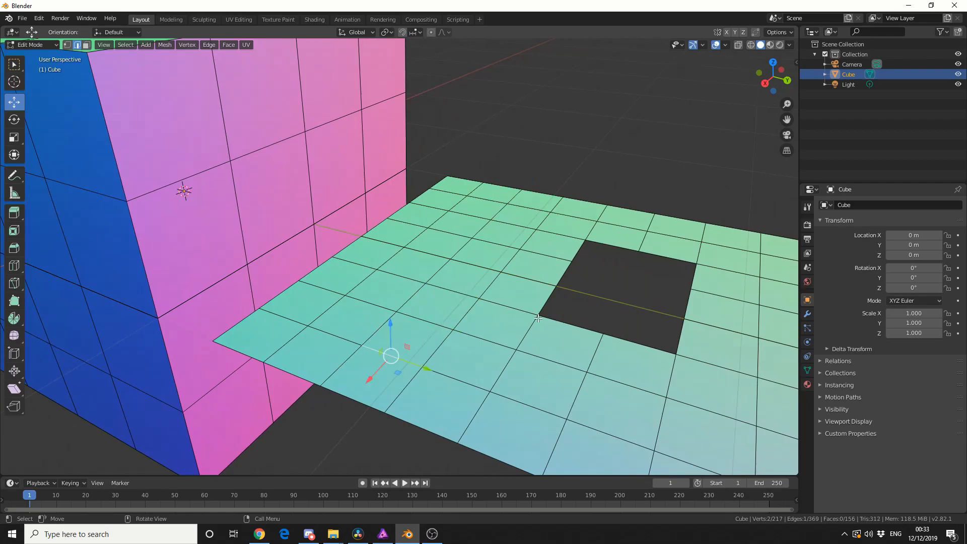
Select the edge loop around the square hole and run Grid Fill on it
left_click(613, 296)
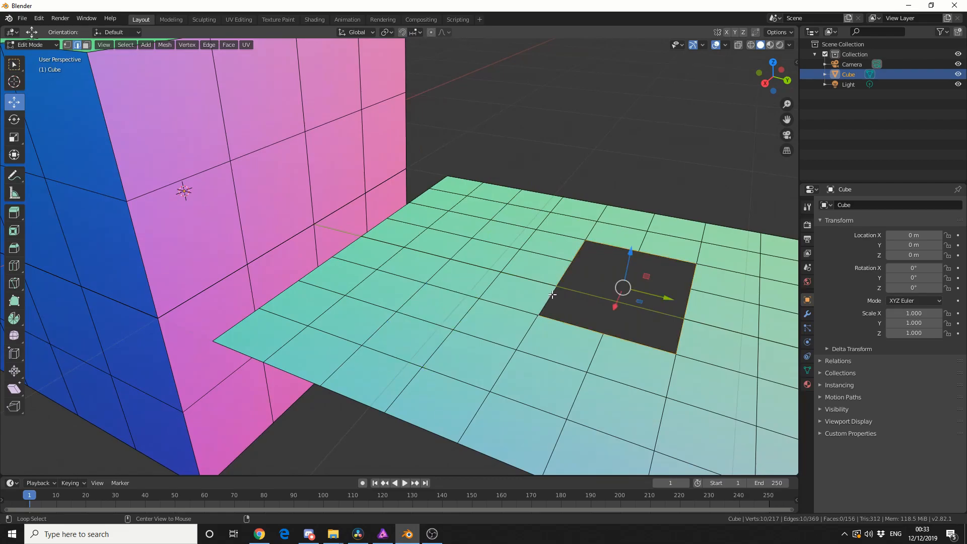
type("Grid Fill")
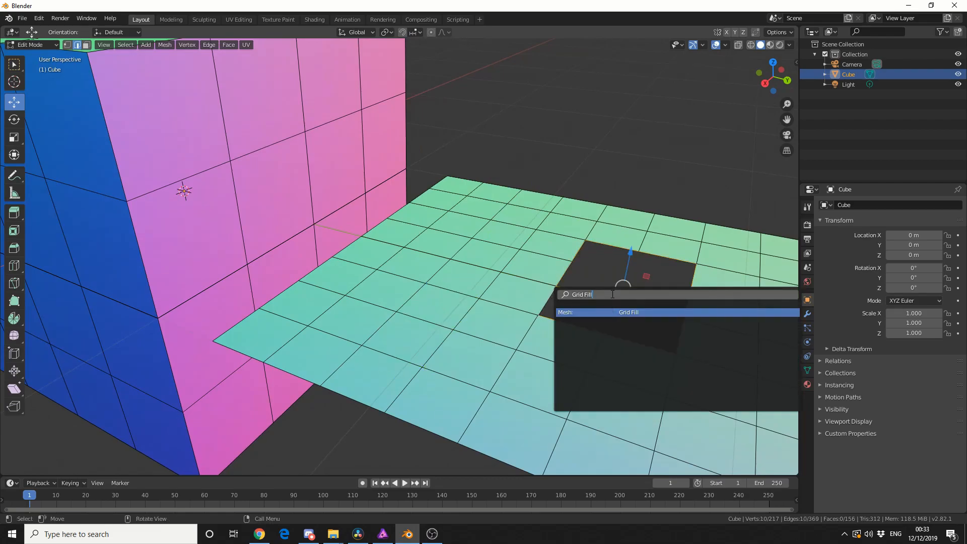
left_click(627, 312)
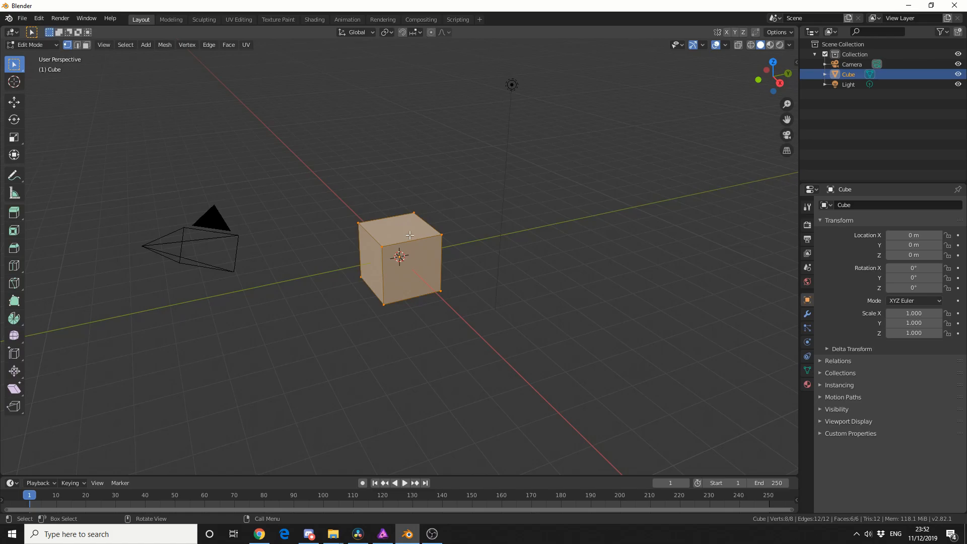
Subdivide the whole cube via Edge > Subdivide with Number of Cuts set to 3
left_click(208, 44)
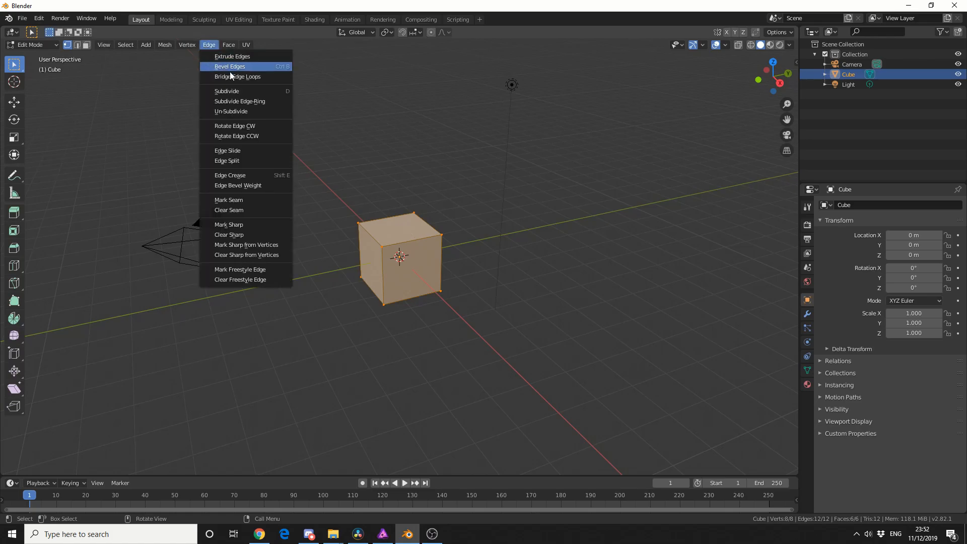
left_click(227, 91)
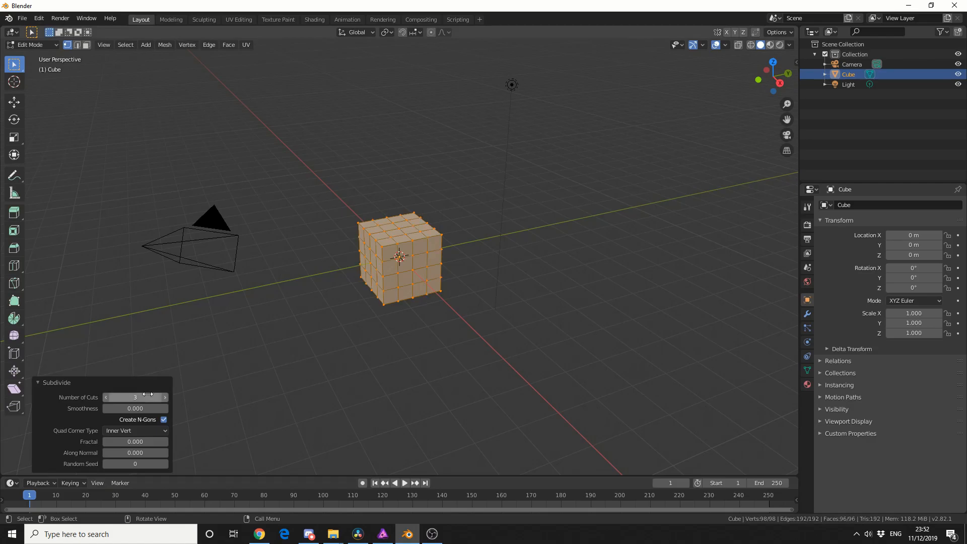
left_click(481, 391)
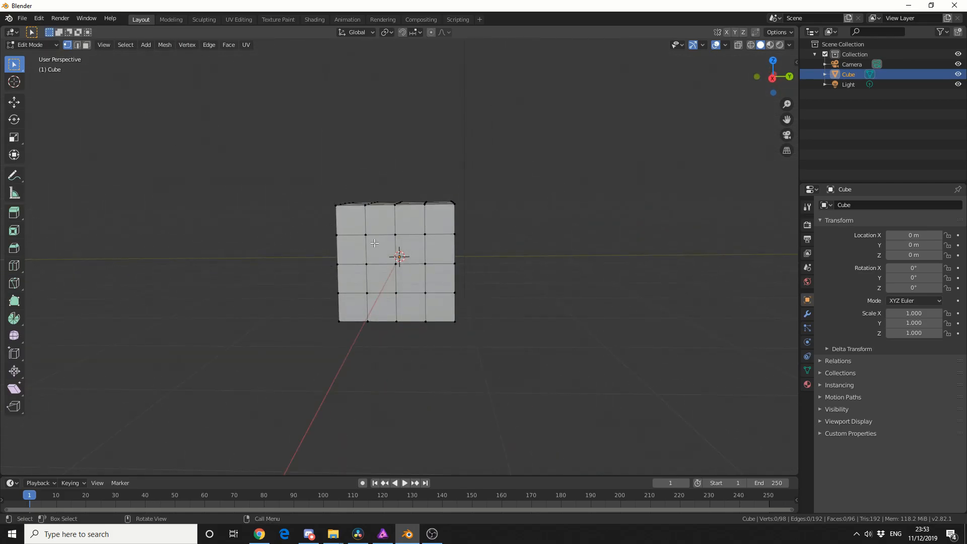
left_click(378, 249)
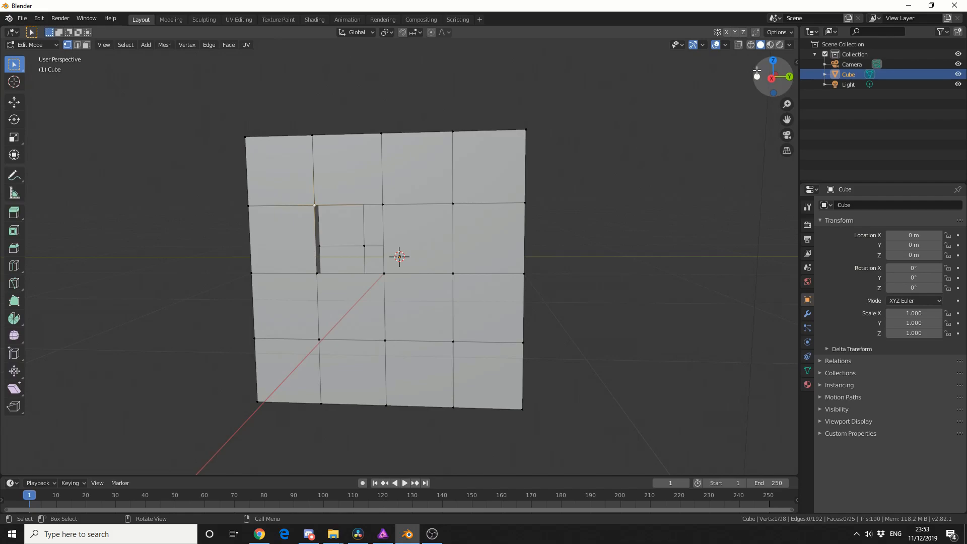
Switch the viewport shading to a matcap after cutting extra edges in a front grid cell
left_click(789, 45)
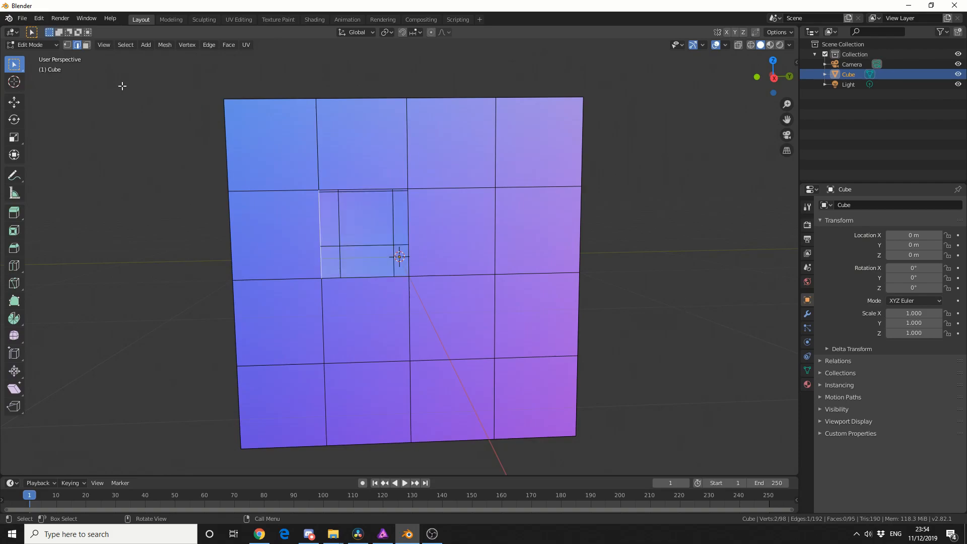
Add a subdivided grid plane beside the cube within the same mesh
left_click(371, 143)
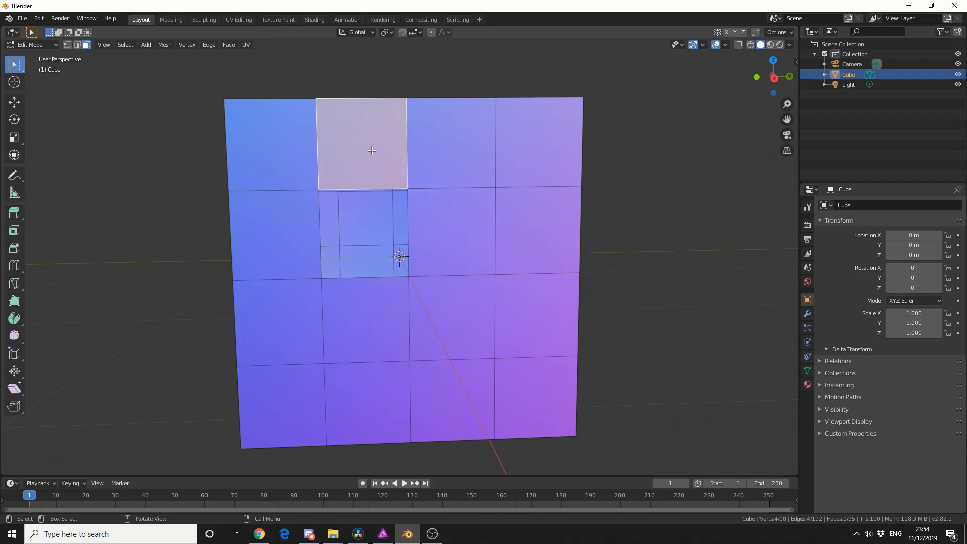
mouse_move(455, 219)
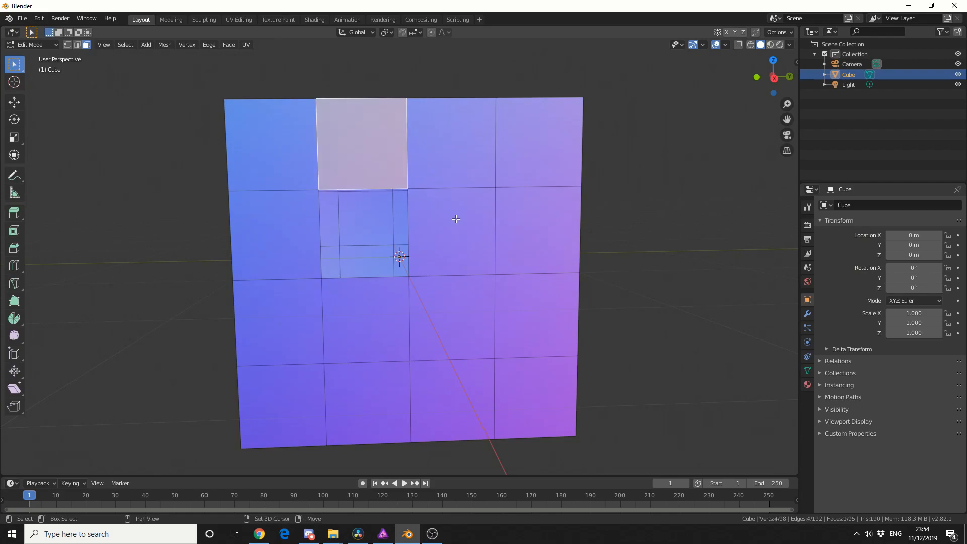
left_click(274, 234)
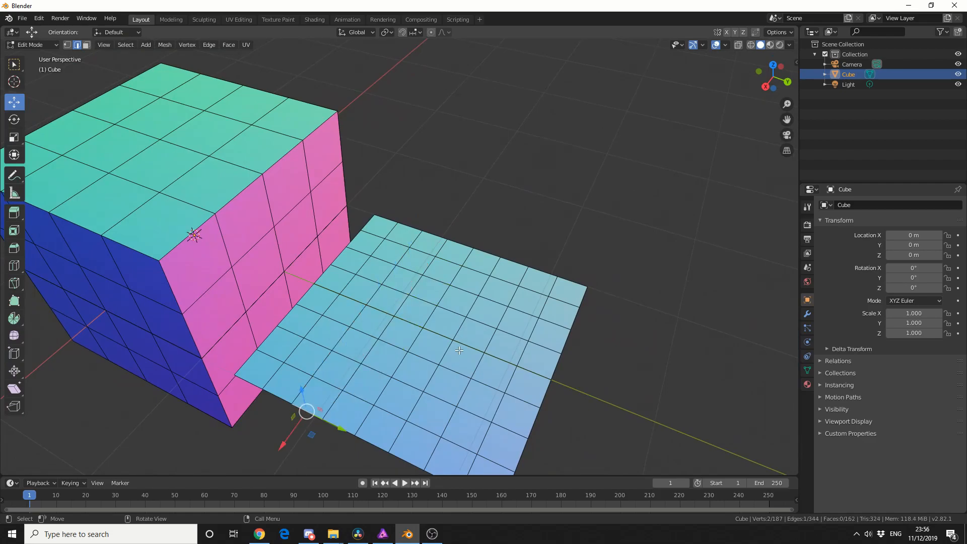
mouse_move(81, 56)
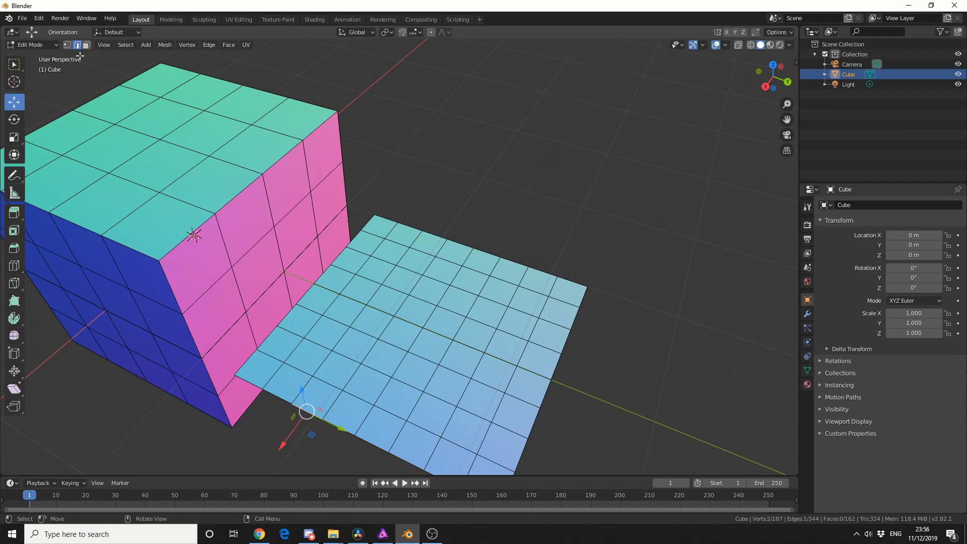
In face select, delete a 2x2 block of faces to open a square hole in the plane
left_click(372, 321)
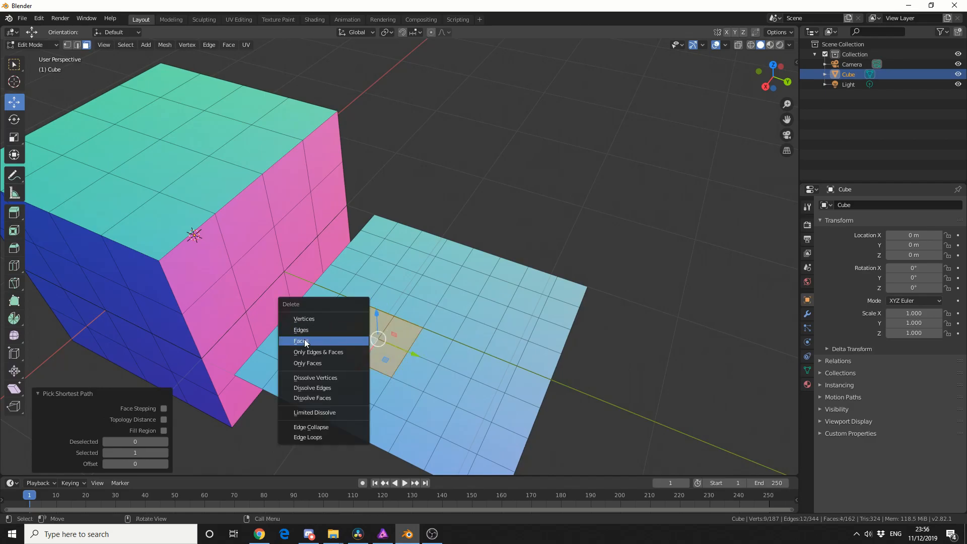
left_click(300, 341)
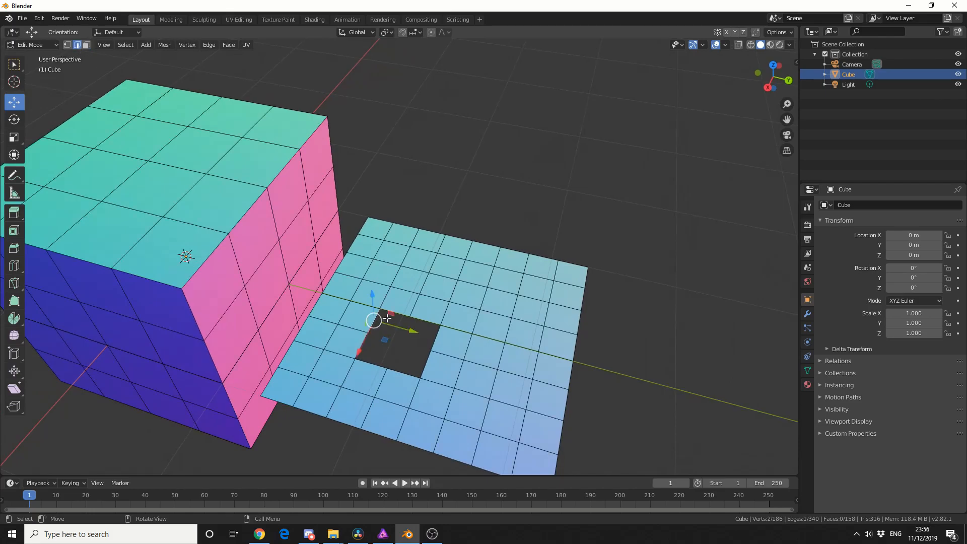
mouse_move(478, 333)
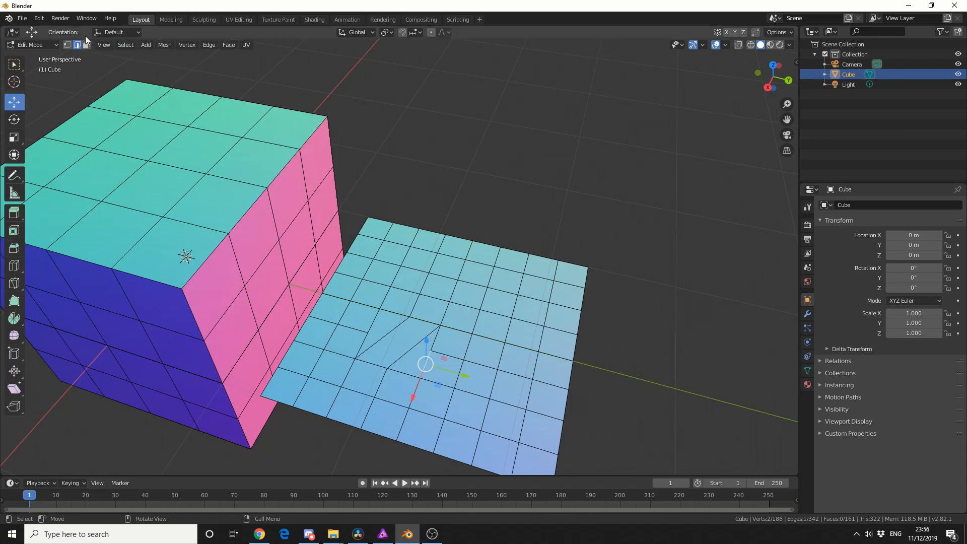
Dissolve the patch's inner edges and reconnect vertex pairs into a regular quad grid
left_click(397, 345)
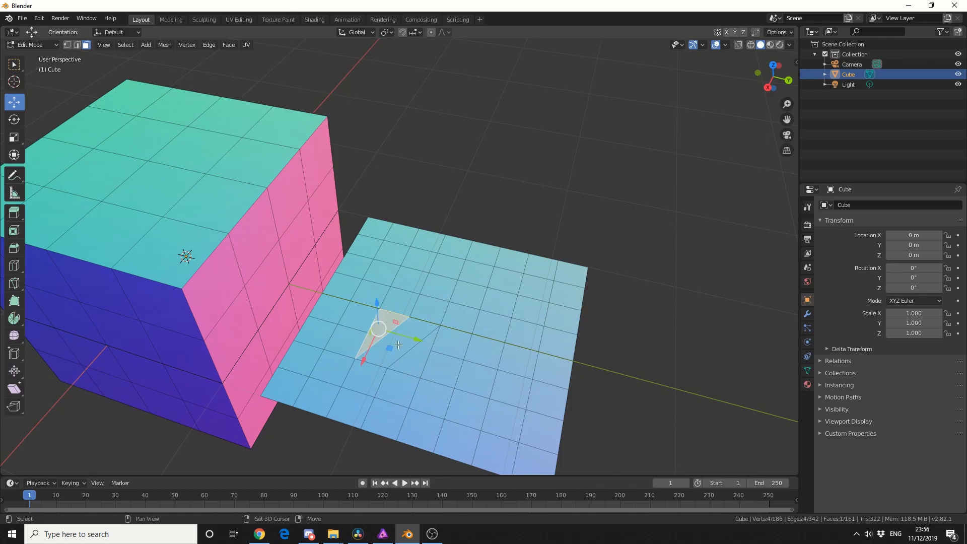
left_click(397, 339)
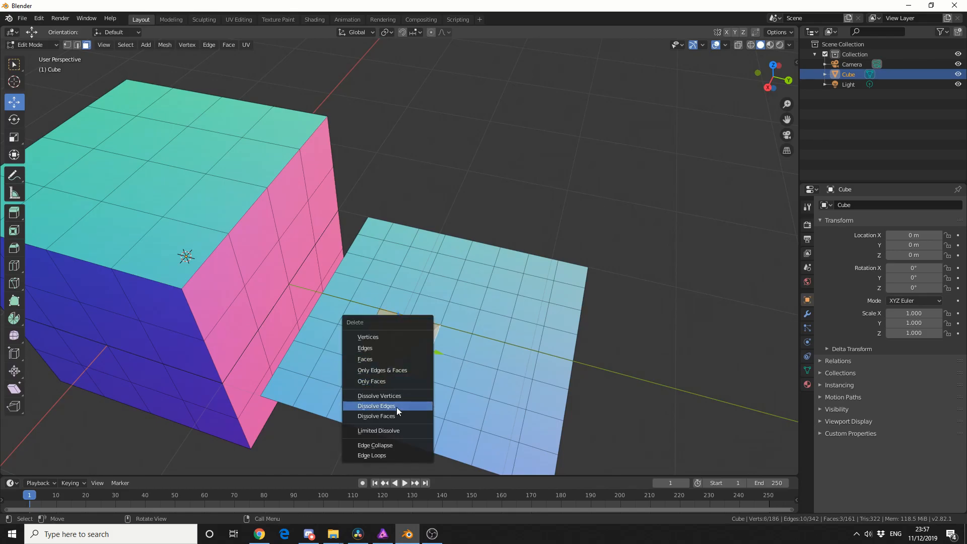
left_click(376, 416)
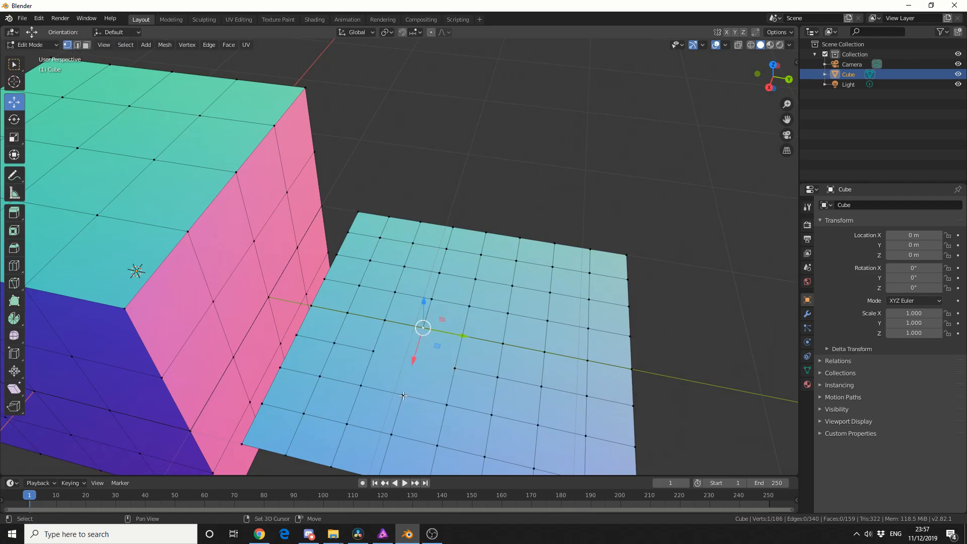
left_click(402, 395)
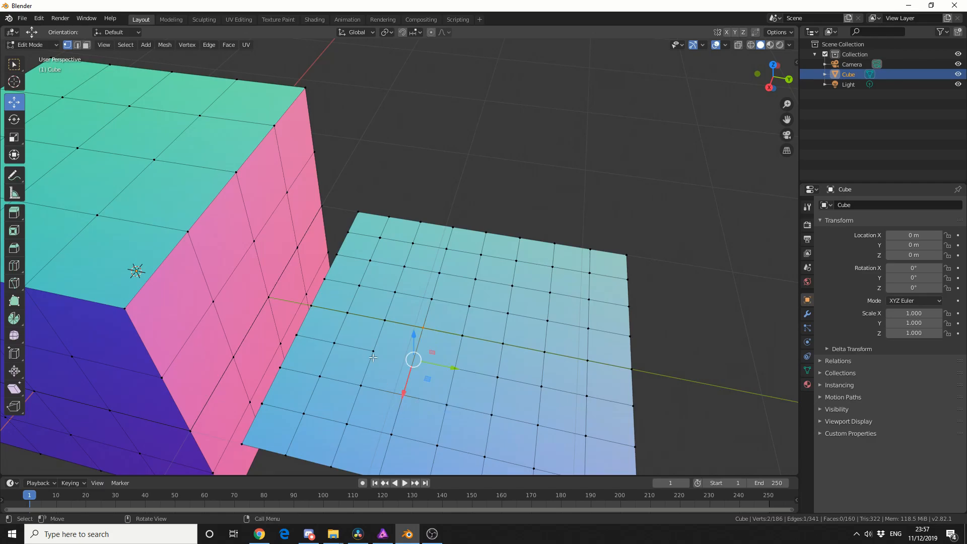
mouse_move(455, 368)
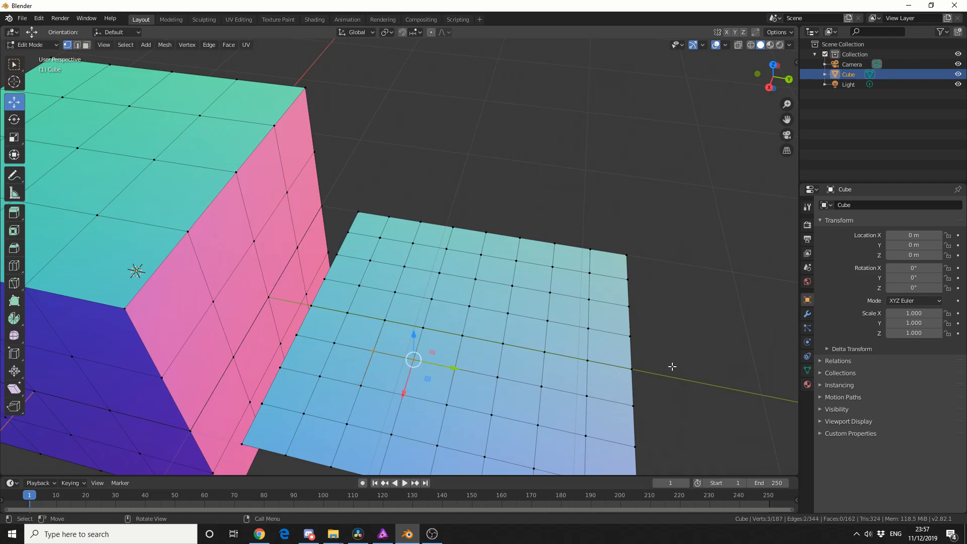
key("g")
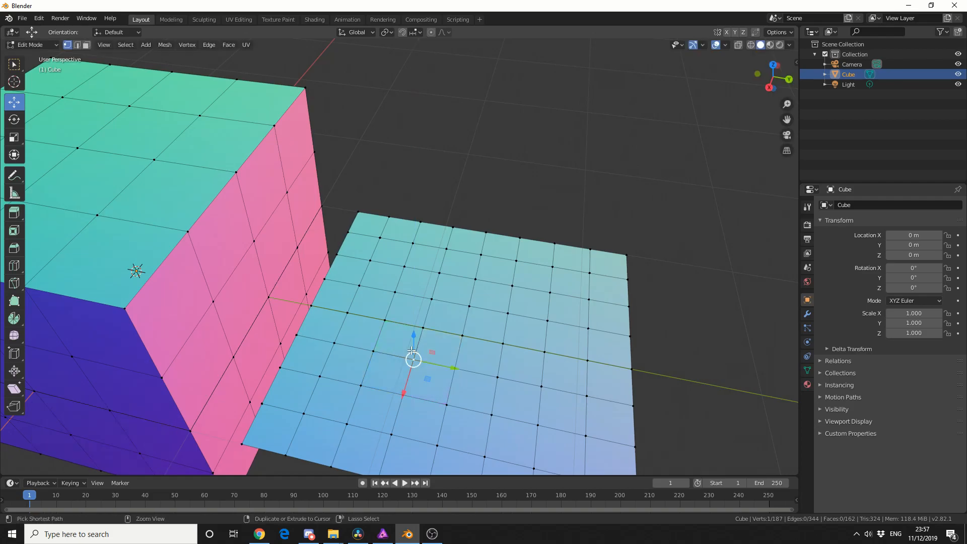
mouse_move(430, 349)
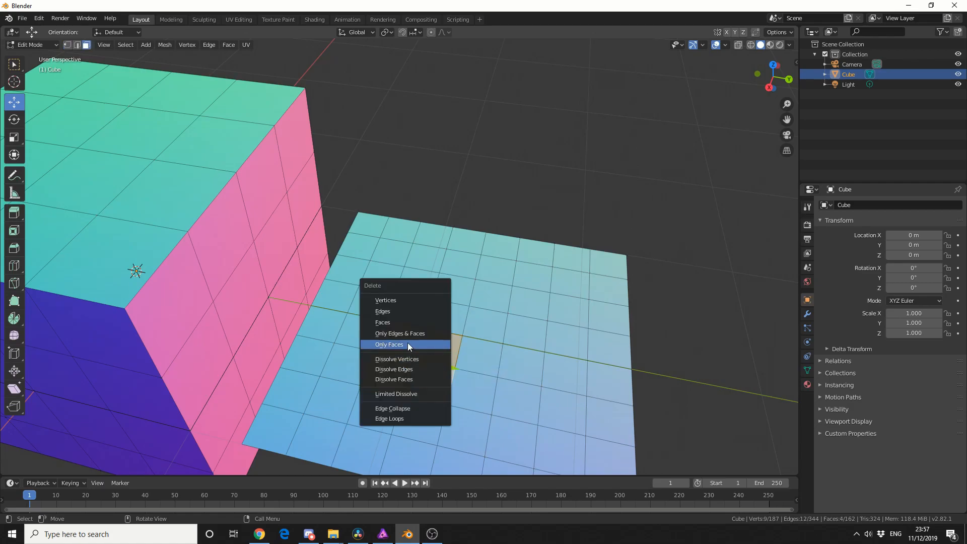
mouse_move(406, 325)
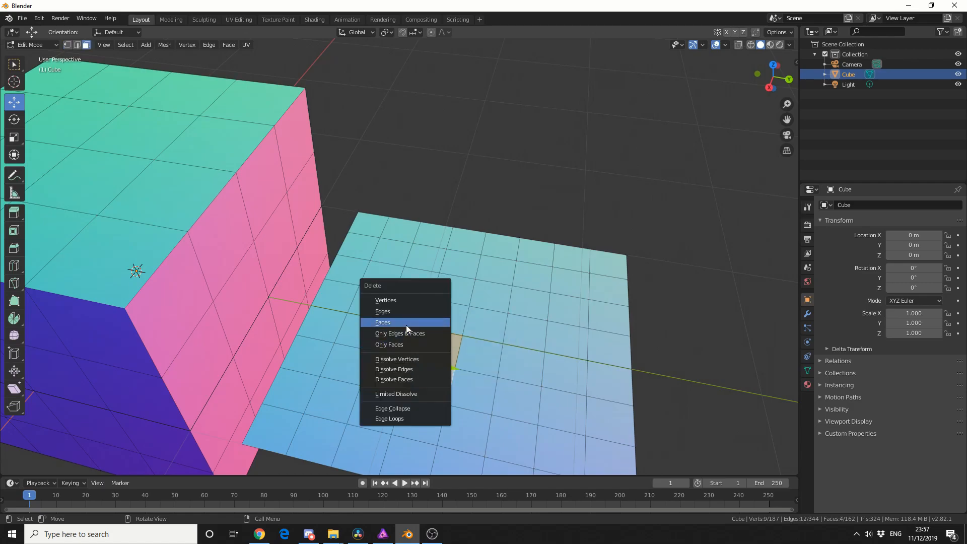
Delete the centre faces again and Grid Fill the hole's border with a 2x2 quad patch
left_click(383, 322)
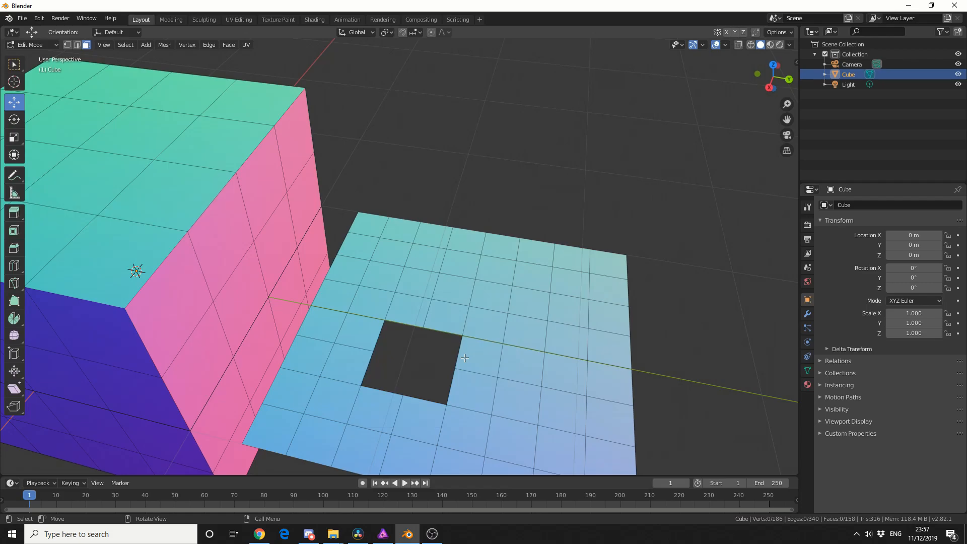
left_click(77, 45)
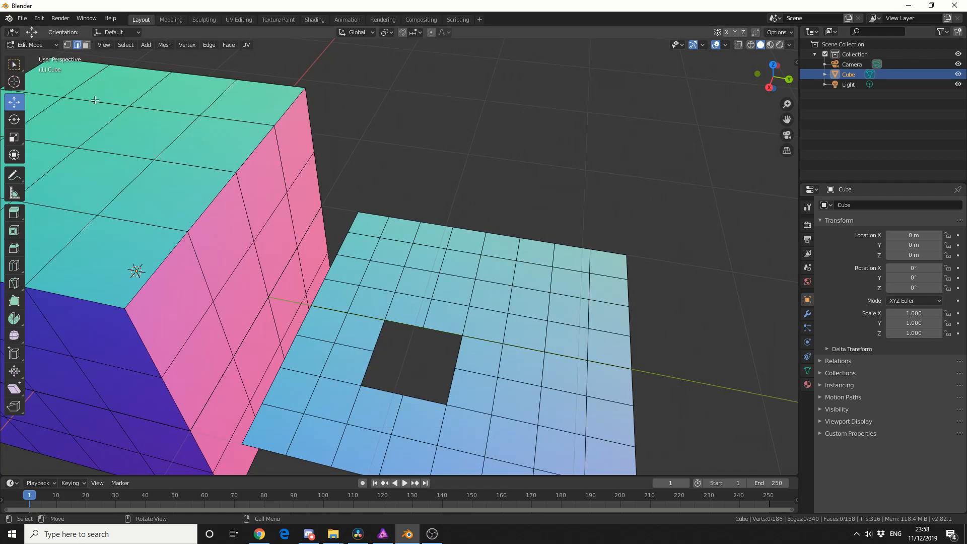
mouse_move(377, 333)
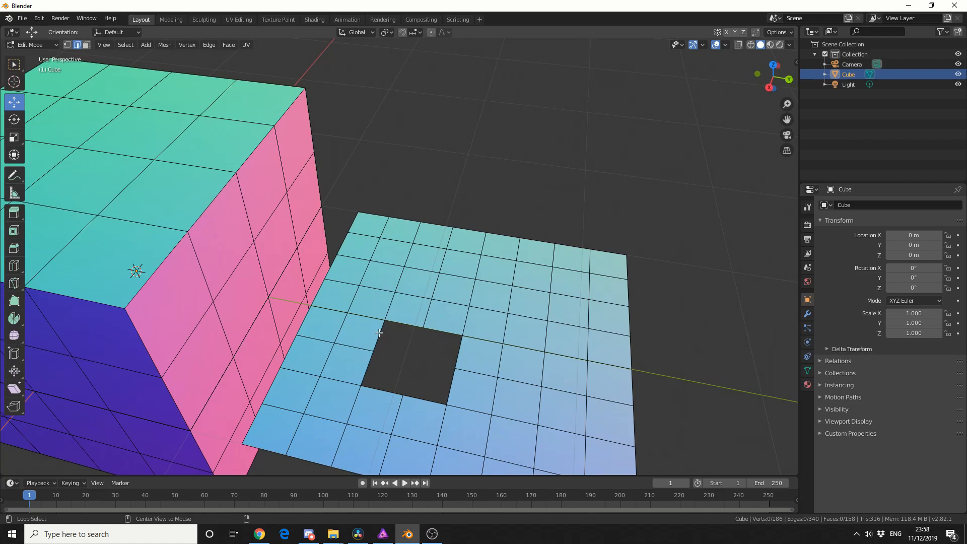
left_click(414, 359)
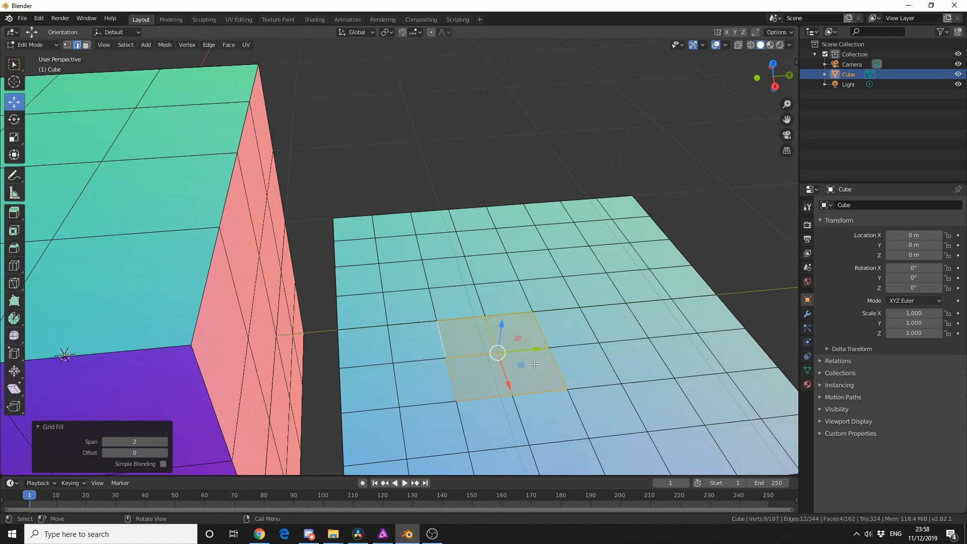
mouse_move(558, 356)
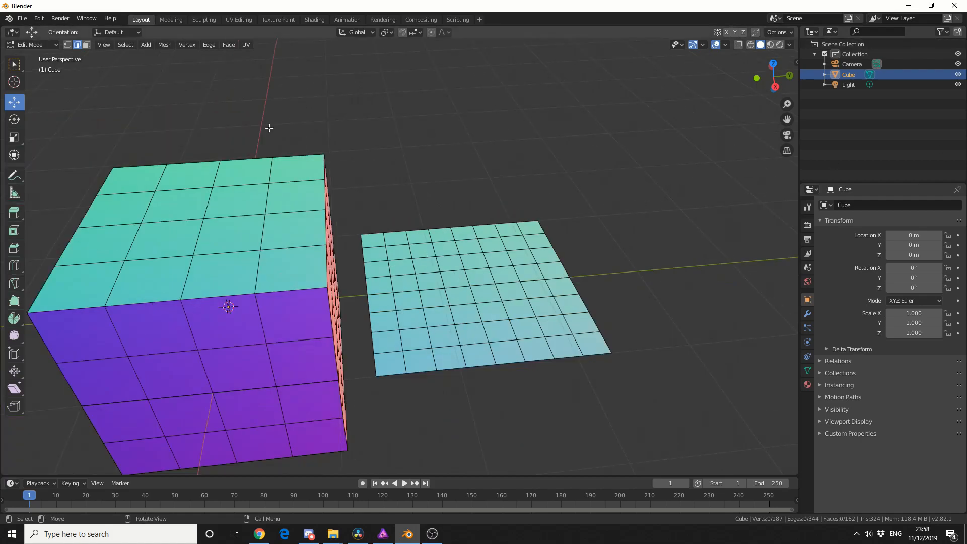
Add a circle beside the plane and Grid Fill its interior with Span 8
left_click(145, 44)
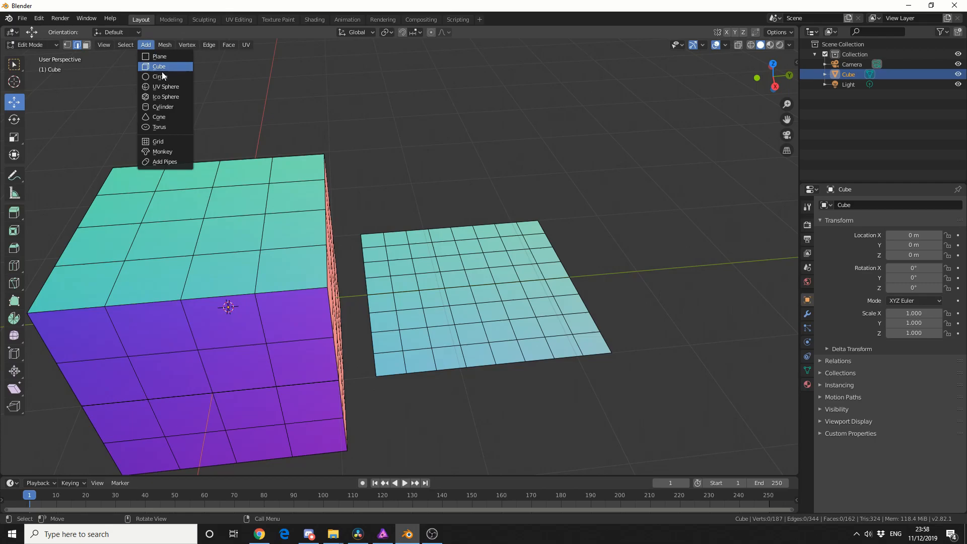
left_click(160, 76)
type("Grid Fill")
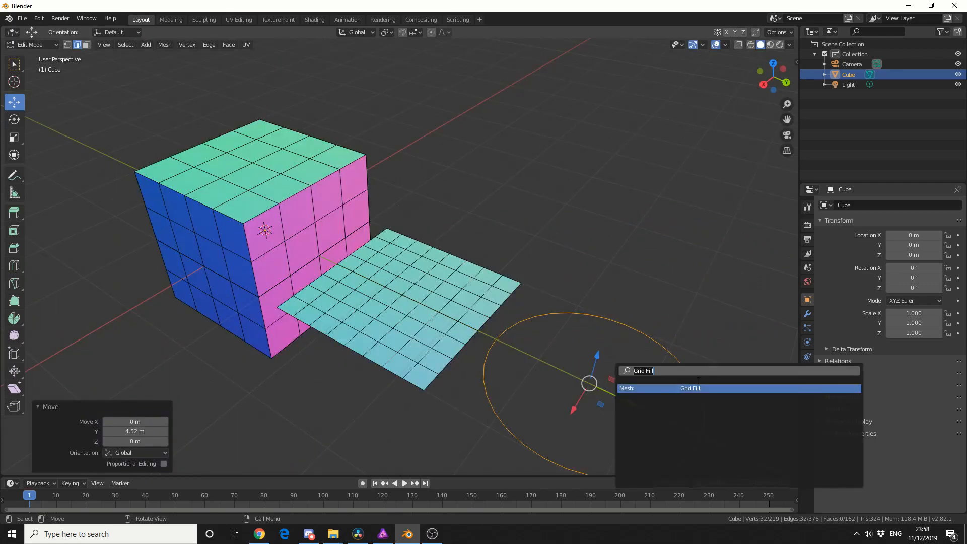
left_click(690, 388)
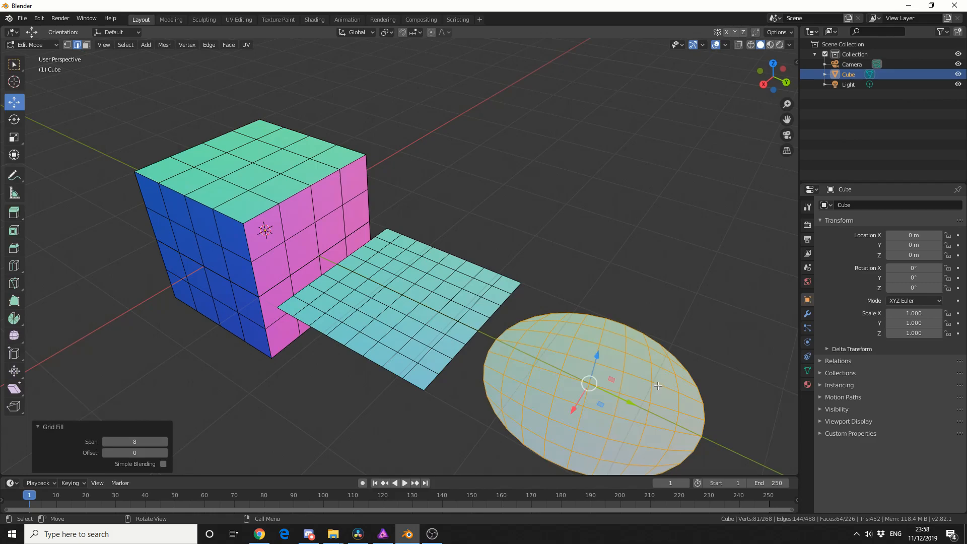
mouse_move(467, 424)
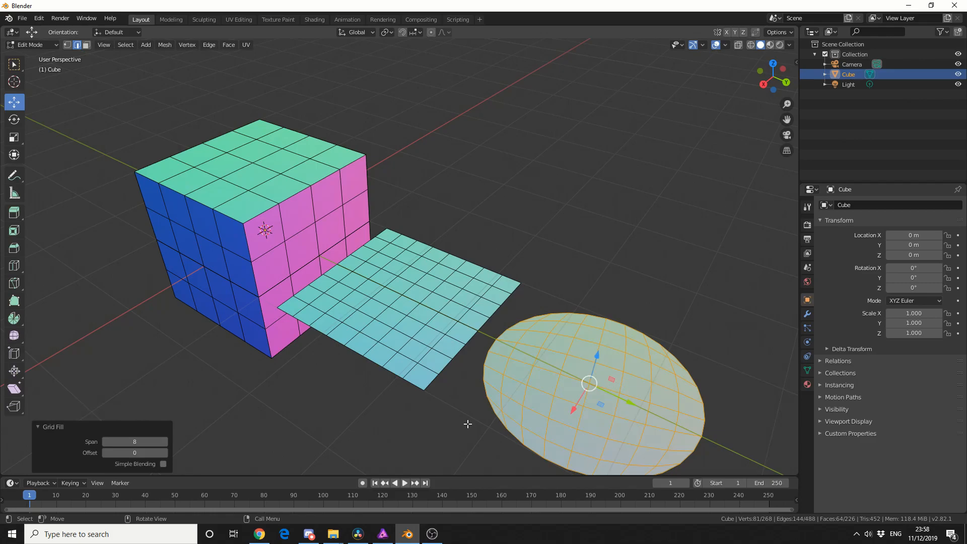